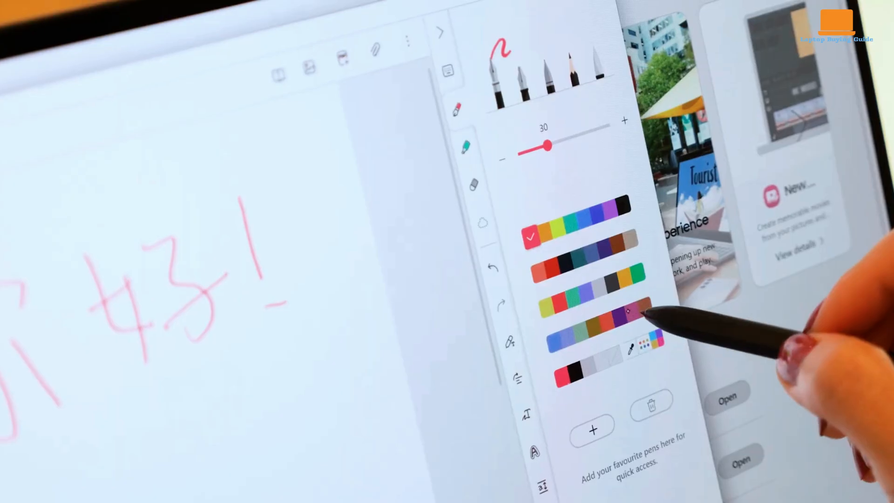
Scroll the 1Password home page past the trusted-business logos to 'What you need when you need it'
left_click(626, 312)
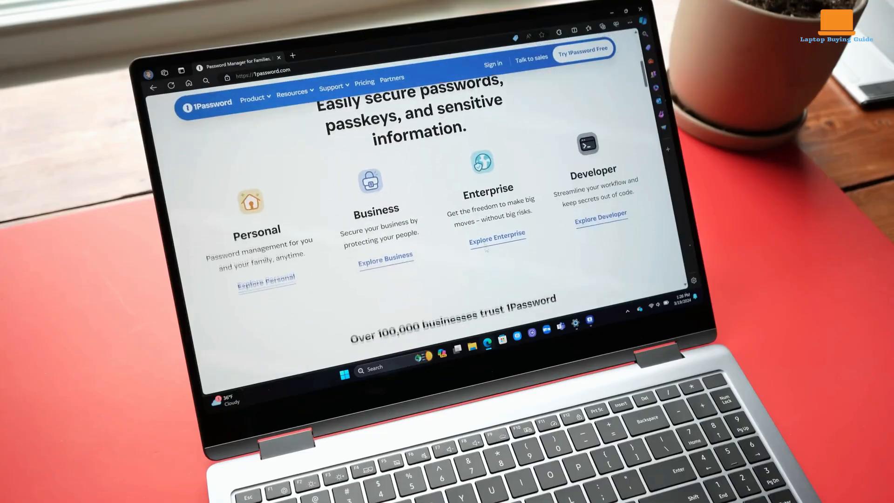
scroll("down", 3)
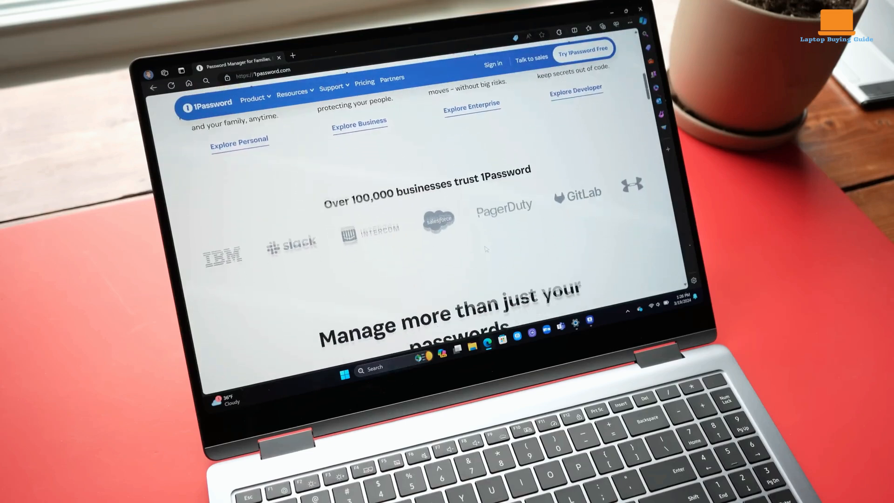
scroll("down", 3)
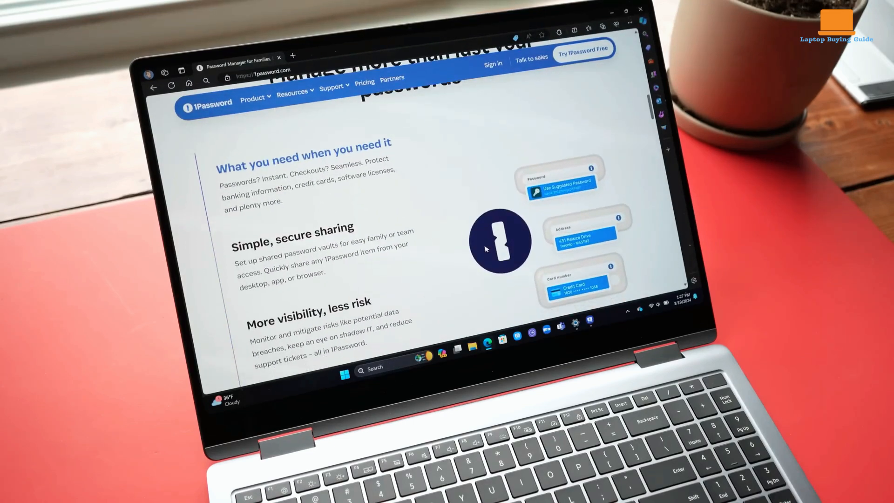